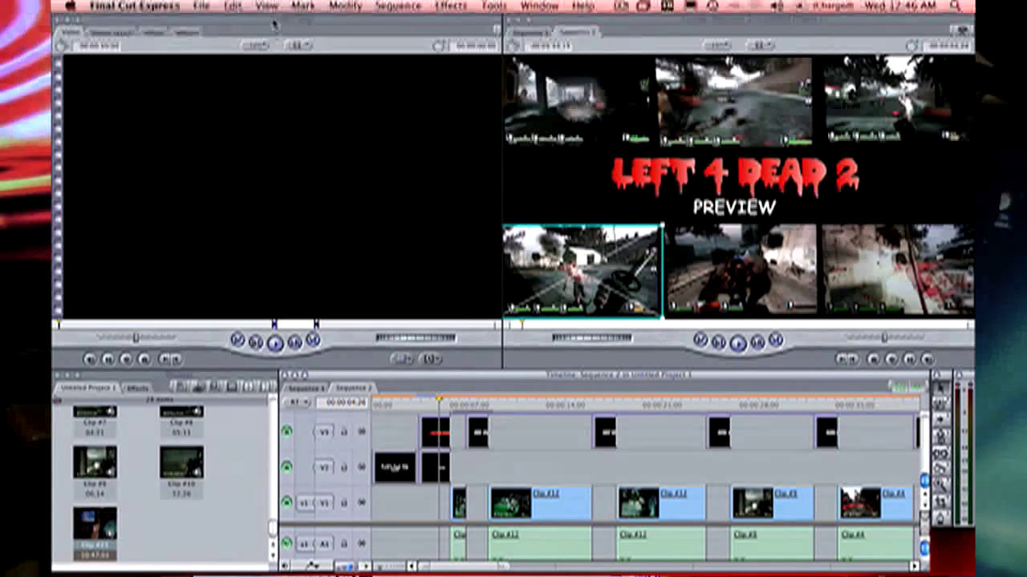
# Open the View menu to reach the Video Out playback options
pyautogui.click(265, 6)
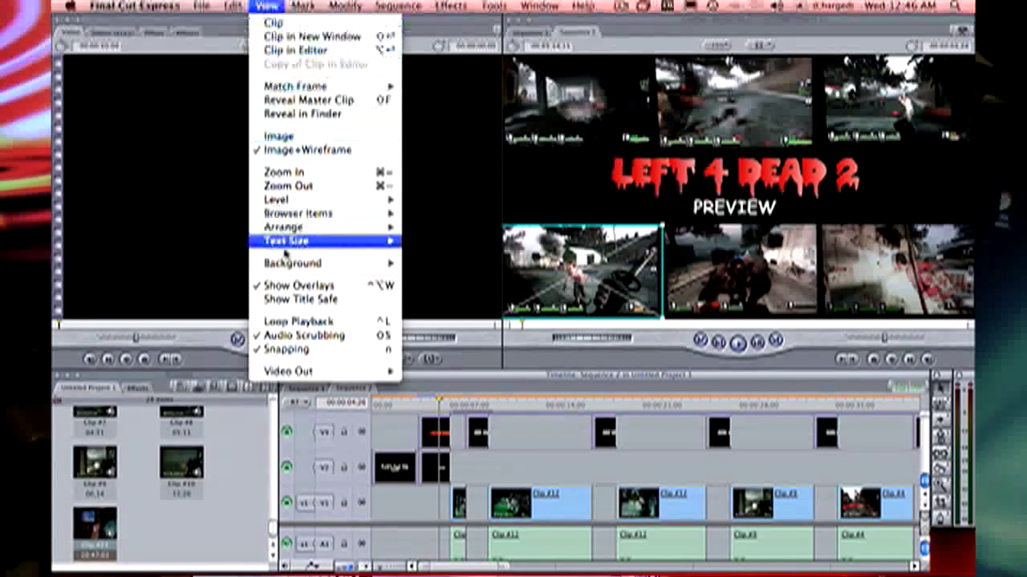
pyautogui.moveTo(287, 371)
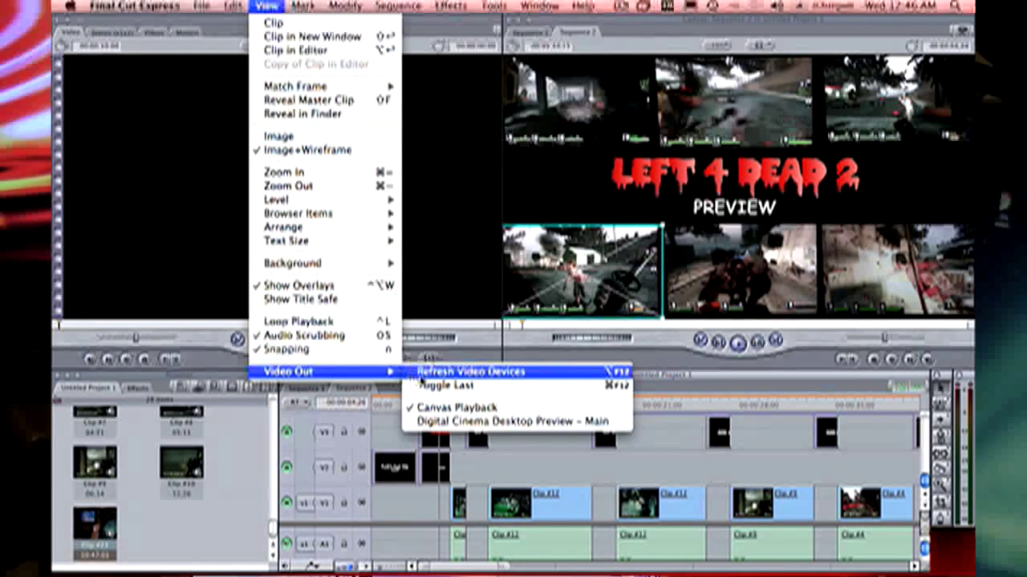
pyautogui.moveTo(513, 422)
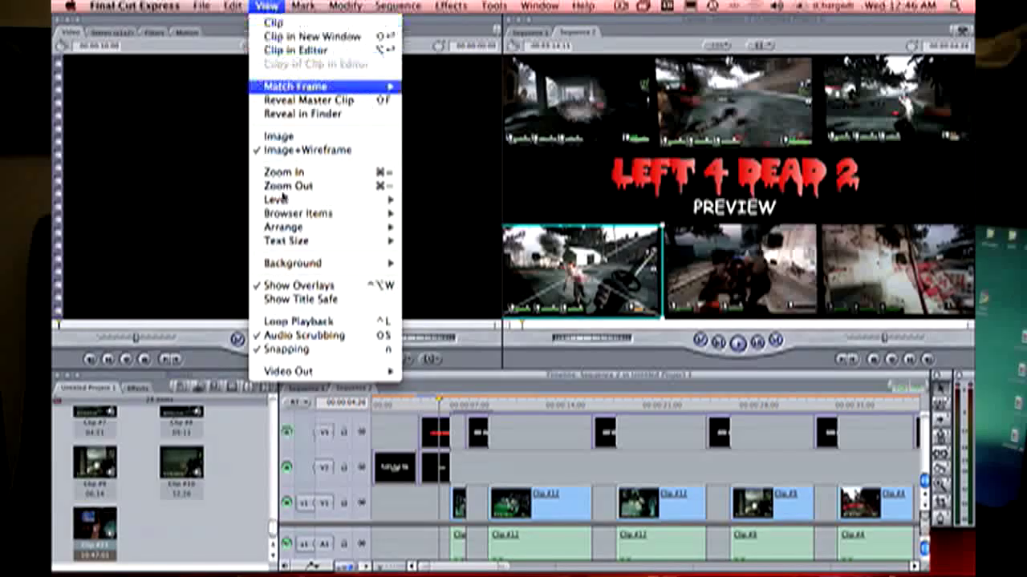
pyautogui.moveTo(287, 371)
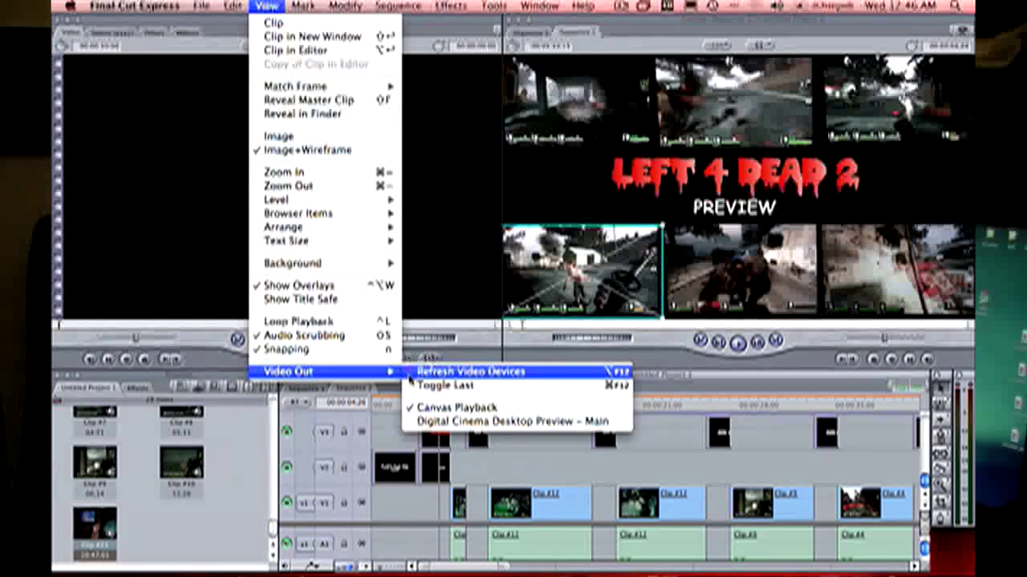